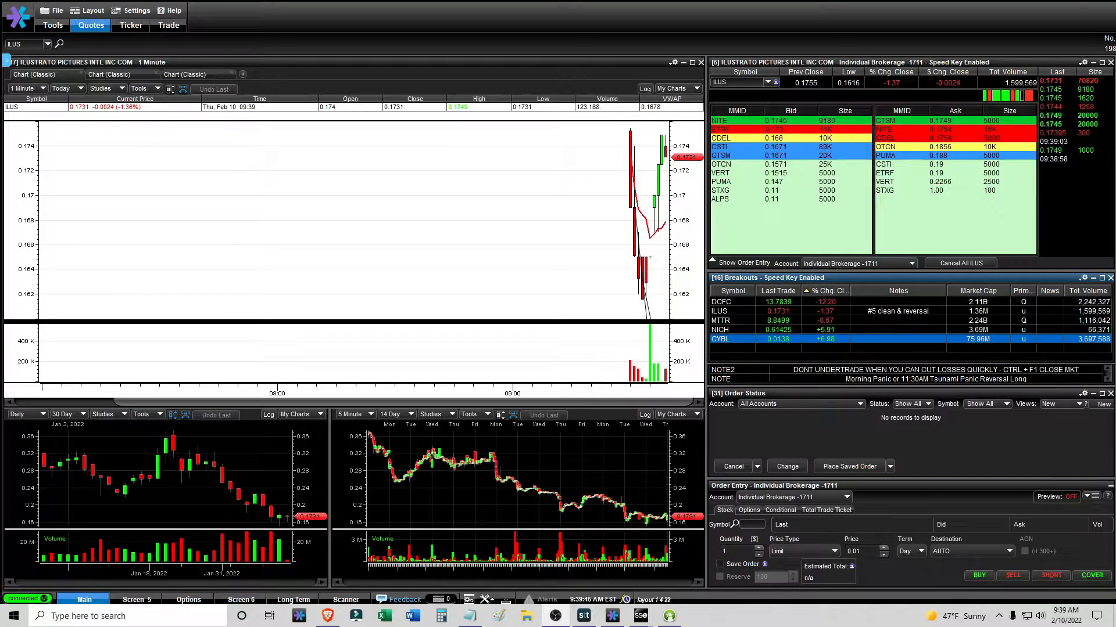
{"action": "mouse_move", "coordinate": [608, 244]}
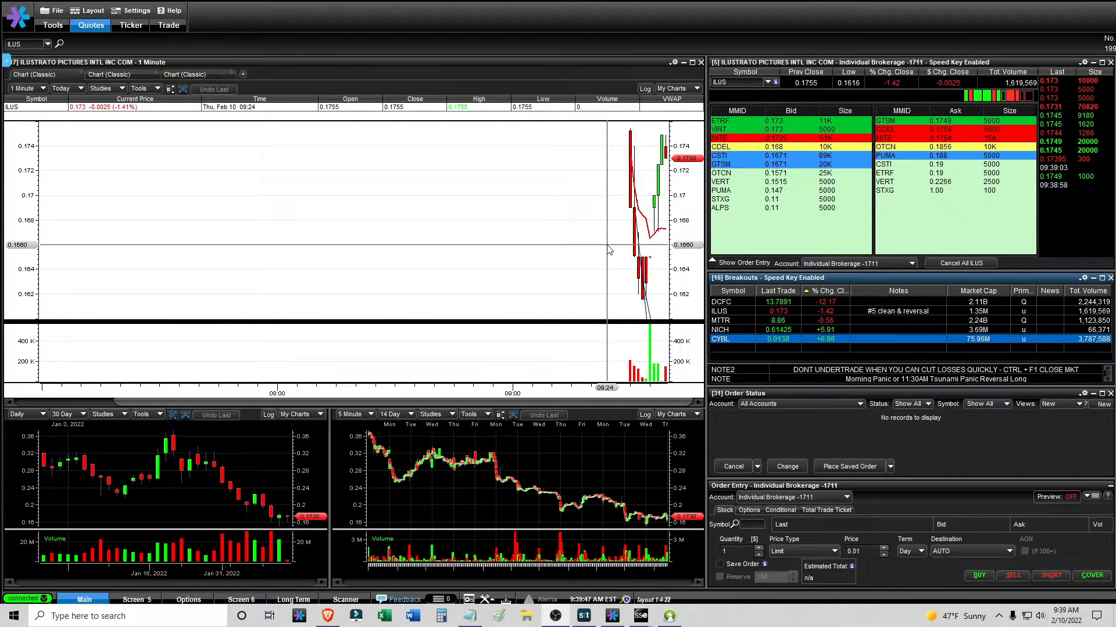
{"action": "mouse_move", "coordinate": [596, 233]}
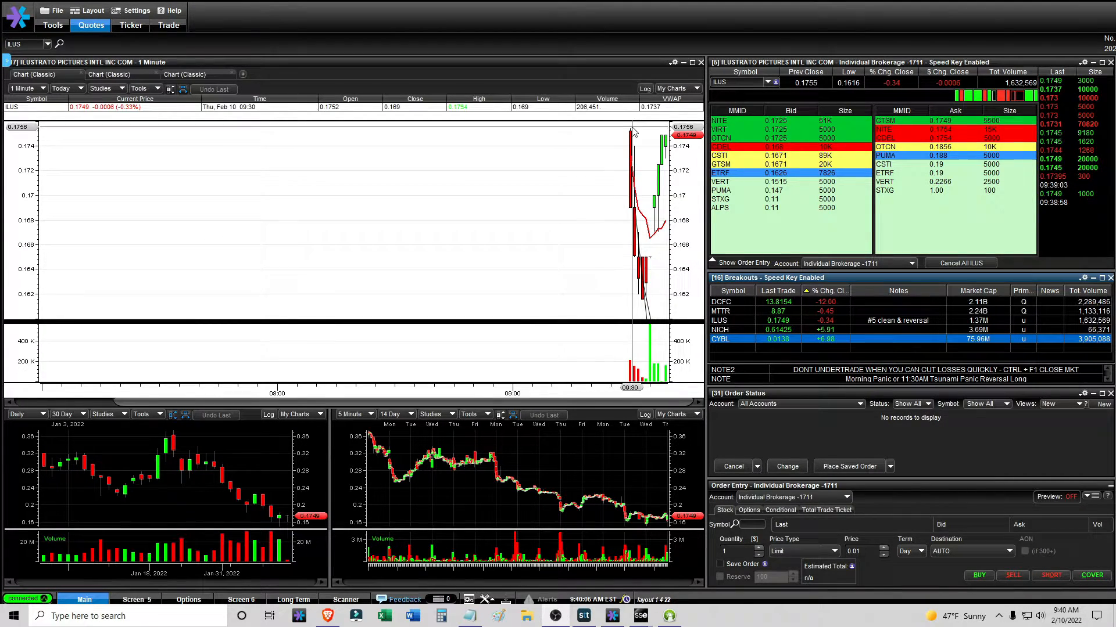
{"action": "mouse_move", "coordinate": [633, 275]}
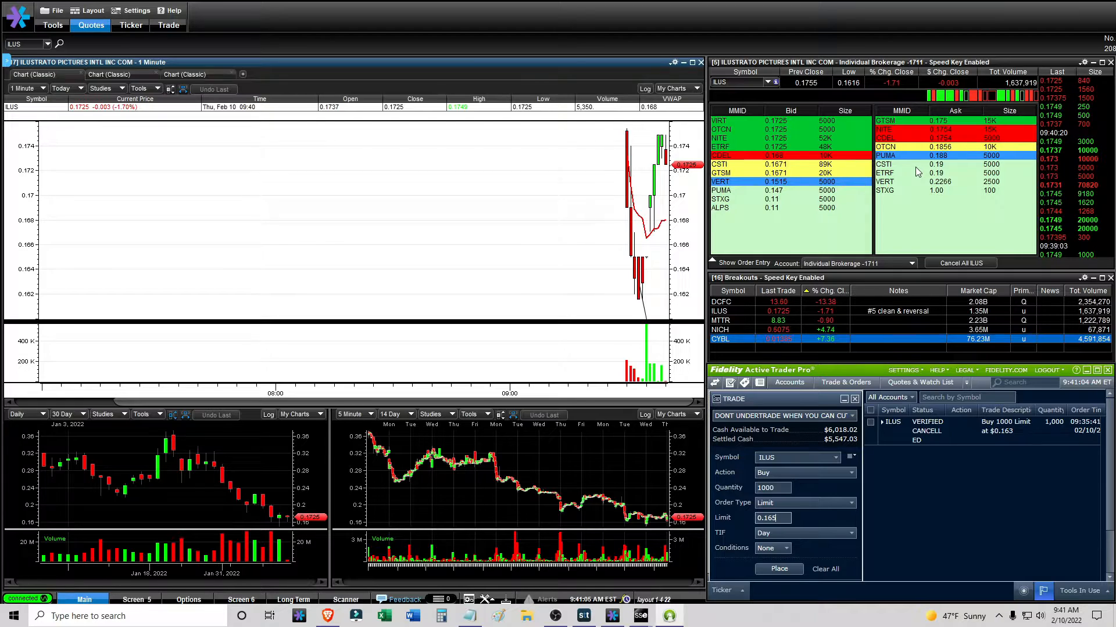
{"action": "mouse_move", "coordinate": [628, 258]}
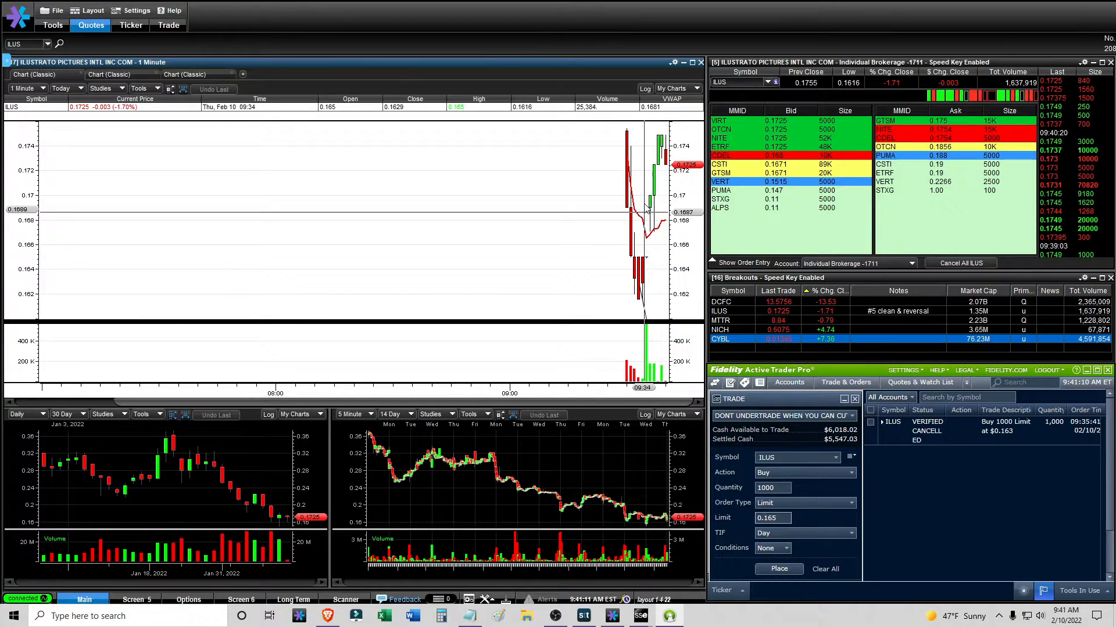
- Remove the cancelled ILUS order from the Active Trader Pro orders list
{"action": "right_click", "coordinate": [897, 291]}
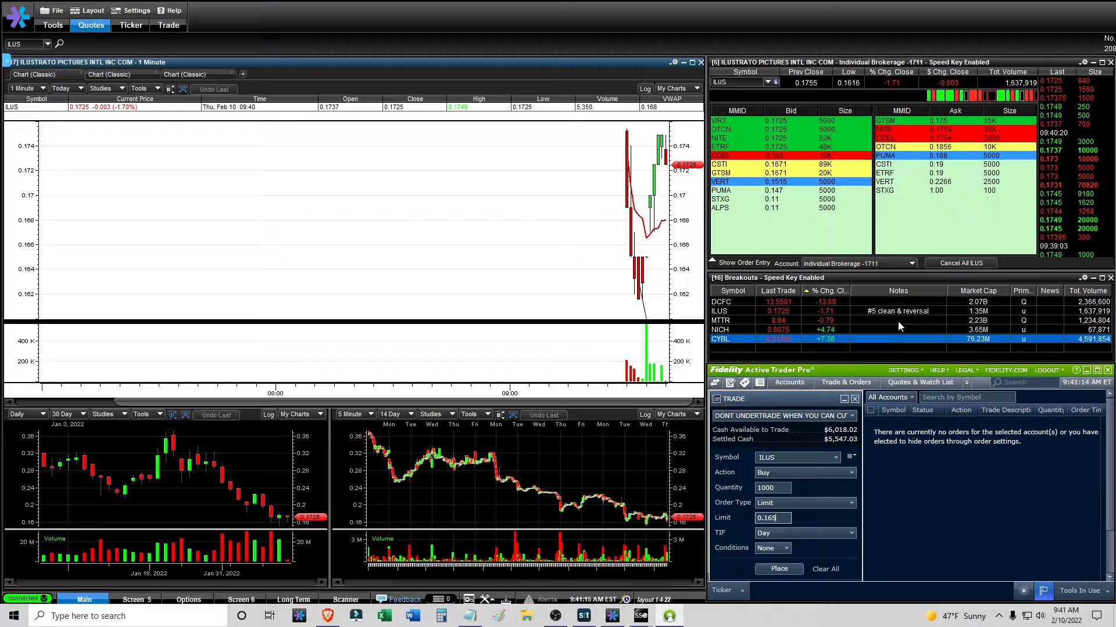
{"action": "mouse_move", "coordinate": [602, 178]}
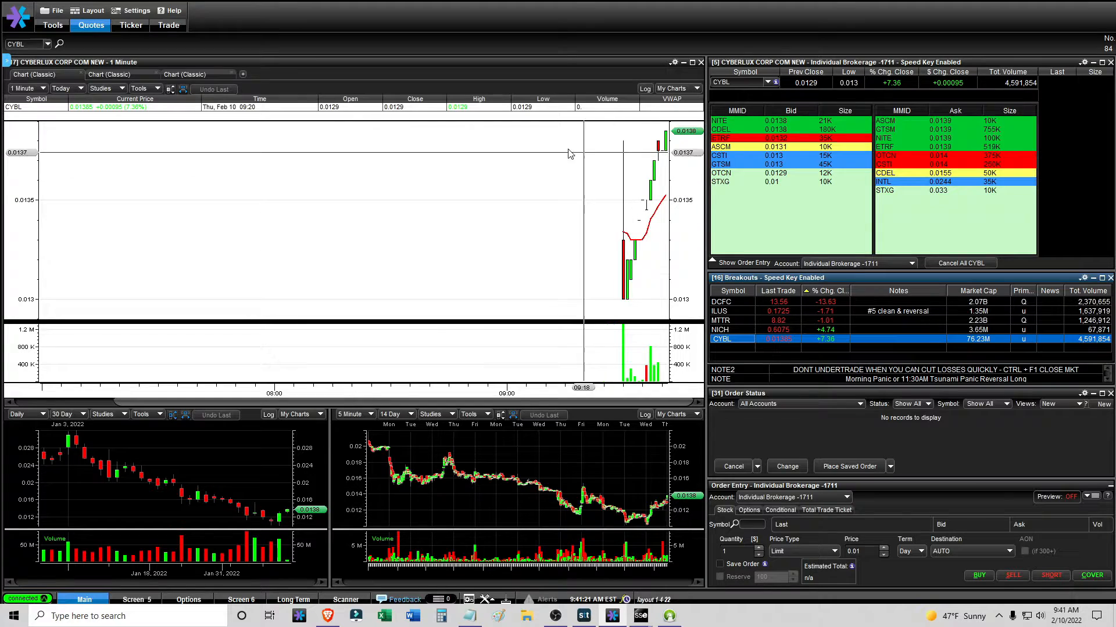
- Cycle the Breakouts watchlist through CYBL and DCFC, then reload ILUS's one-minute chart
{"action": "left_click", "coordinate": [23, 88]}
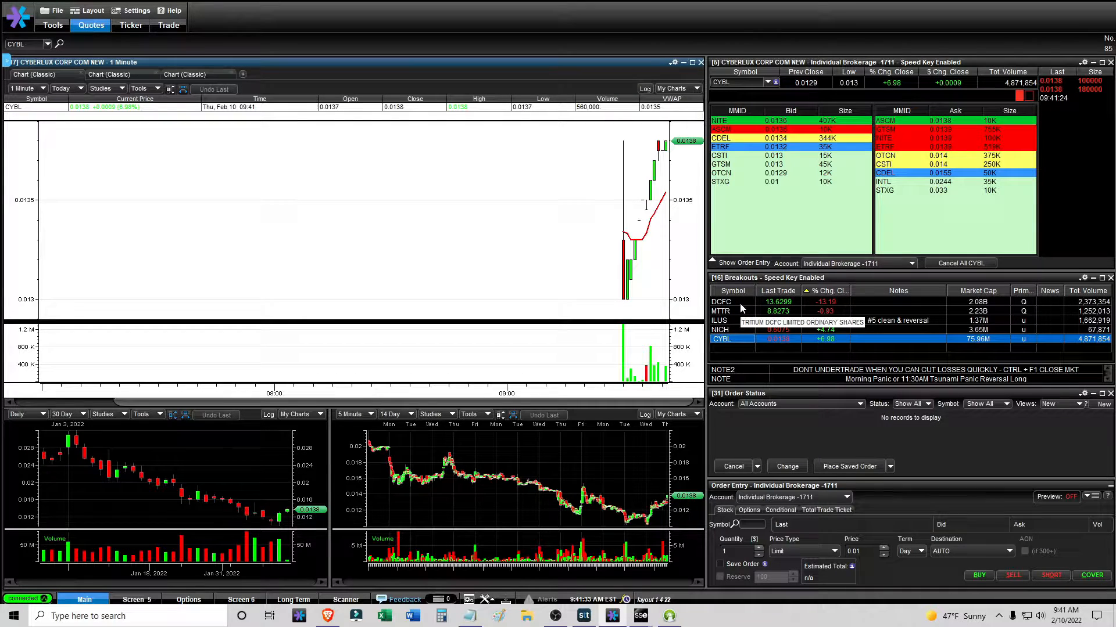
{"action": "left_click", "coordinate": [720, 301]}
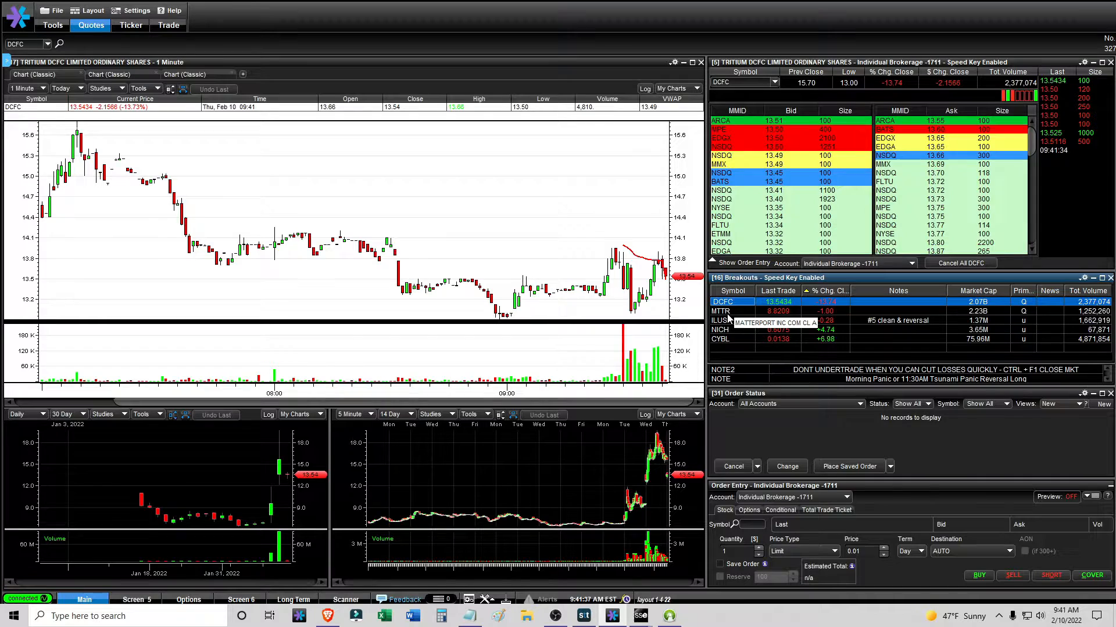
{"action": "left_click", "coordinate": [721, 320]}
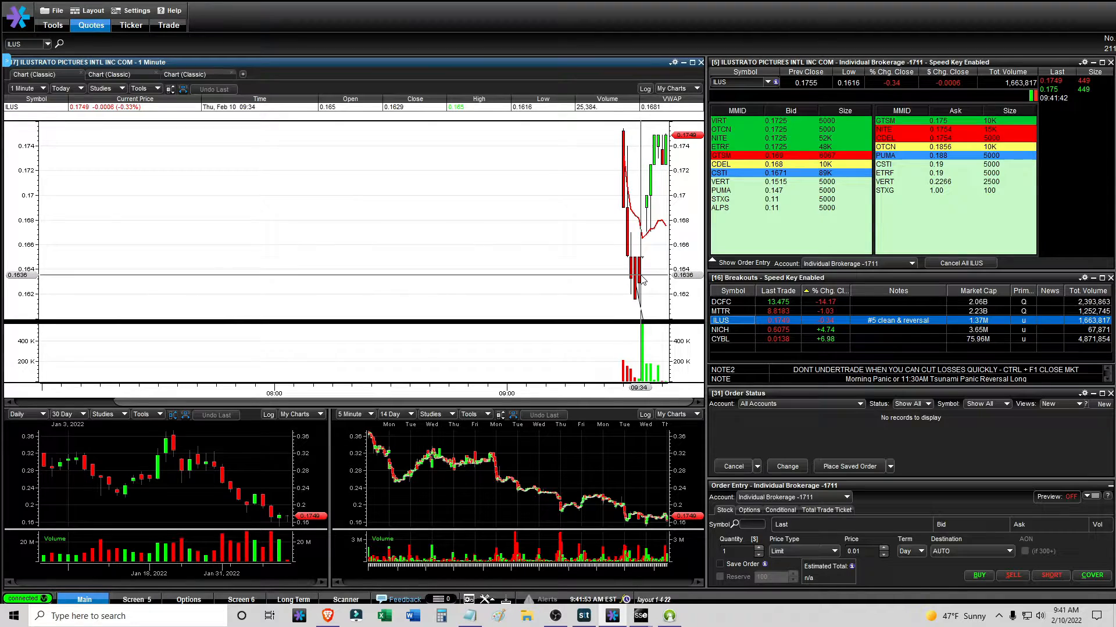
{"action": "right_click", "coordinate": [640, 289]}
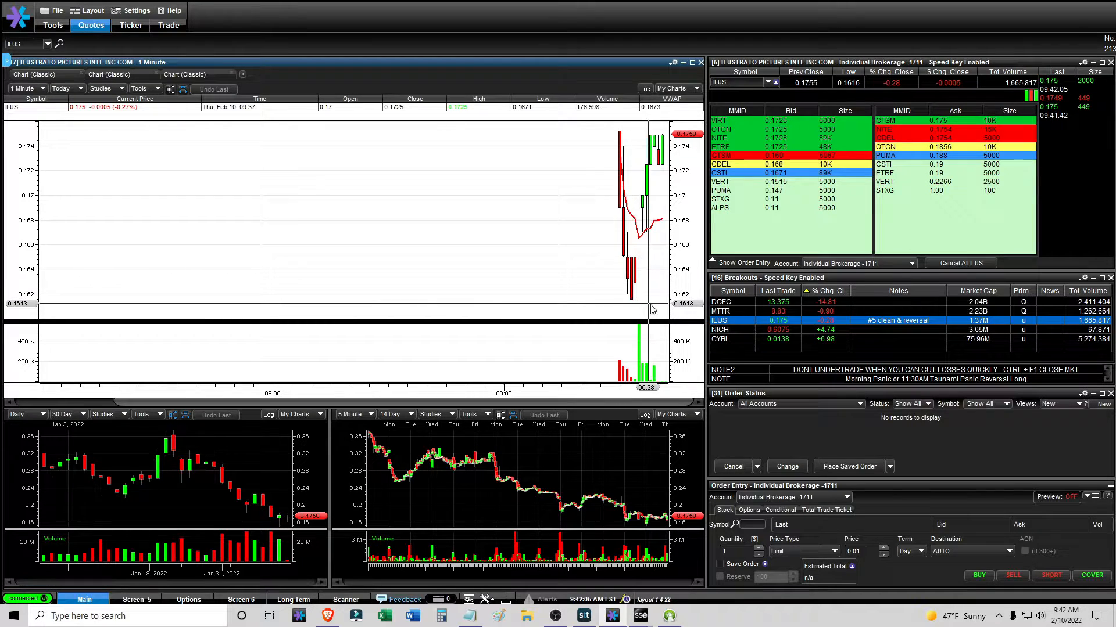
{"action": "mouse_move", "coordinate": [637, 248]}
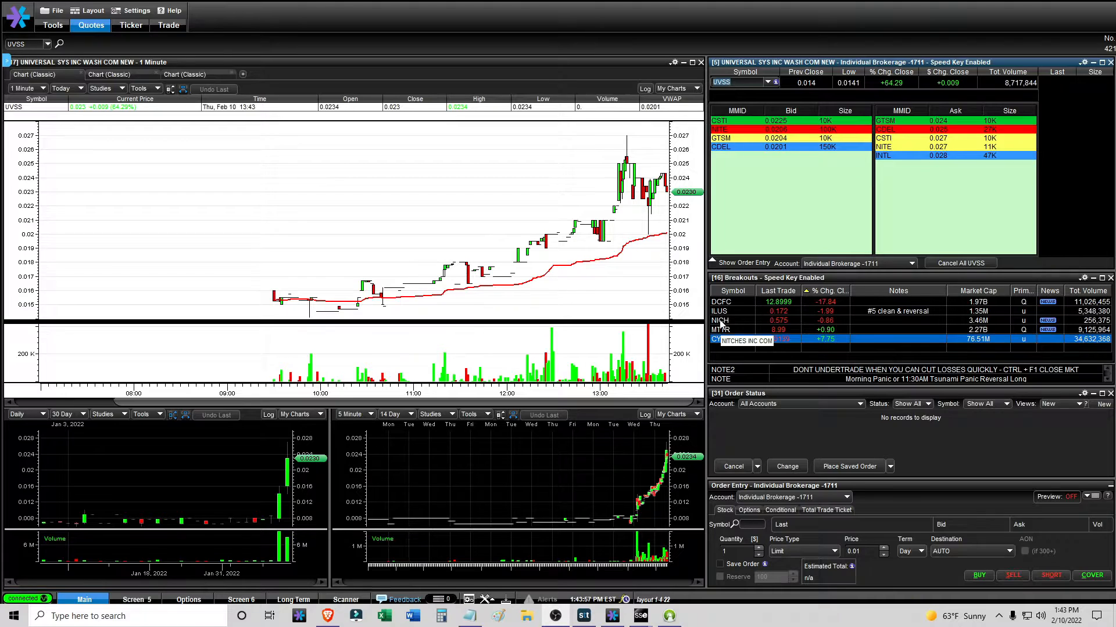
- Load ILUS's full-day one-minute chart from the Breakouts watchlist to review the bounce
{"action": "left_click", "coordinate": [721, 311]}
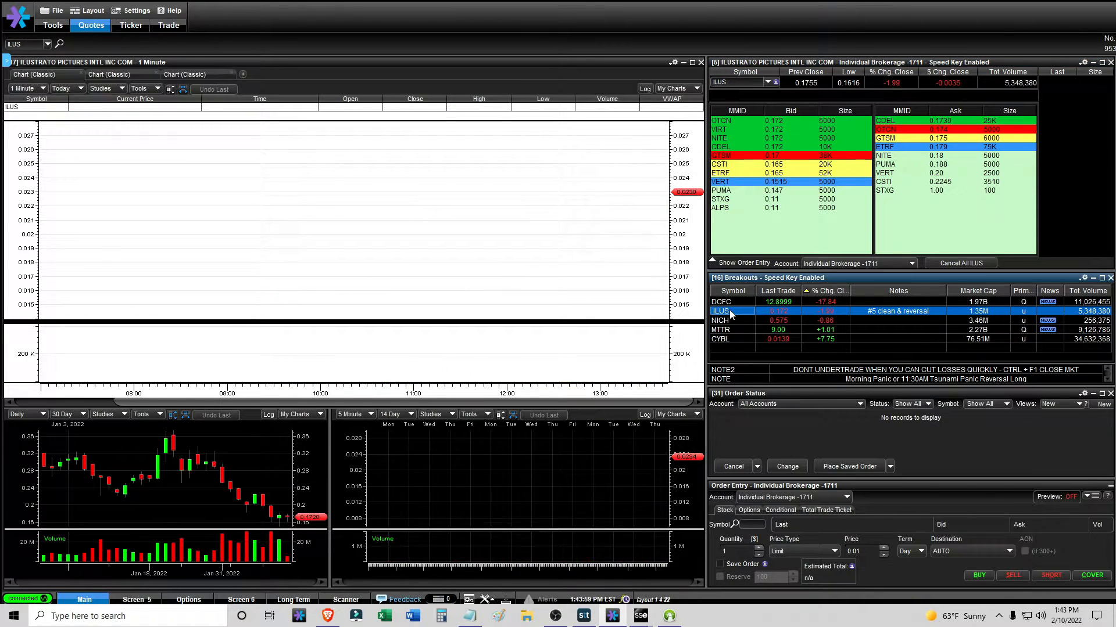
{"action": "left_click", "coordinate": [722, 310]}
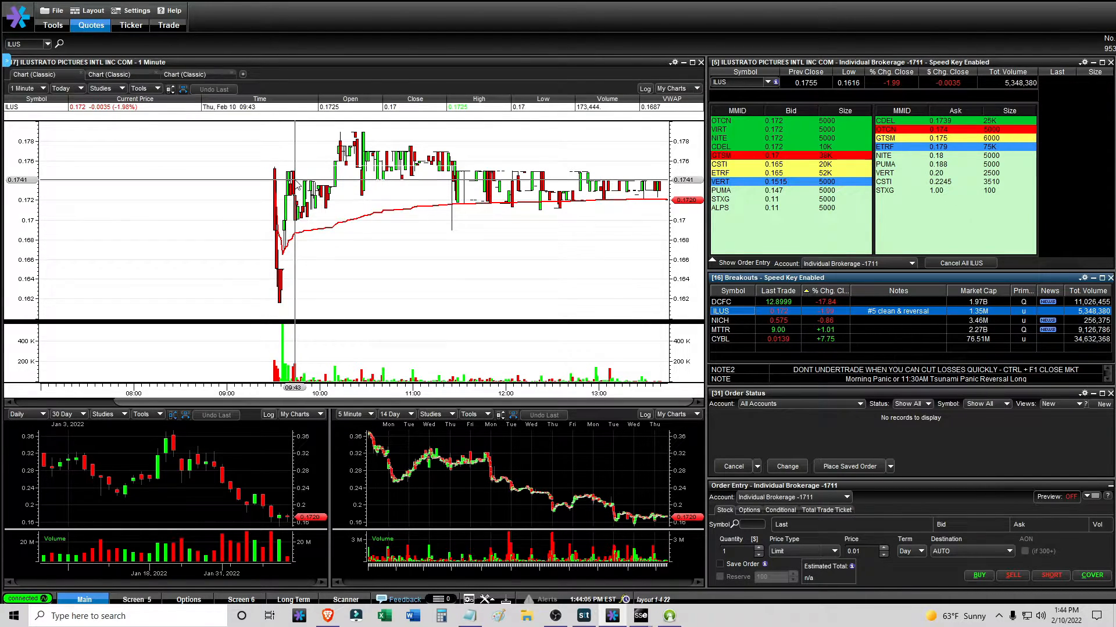
{"action": "mouse_move", "coordinate": [354, 136]}
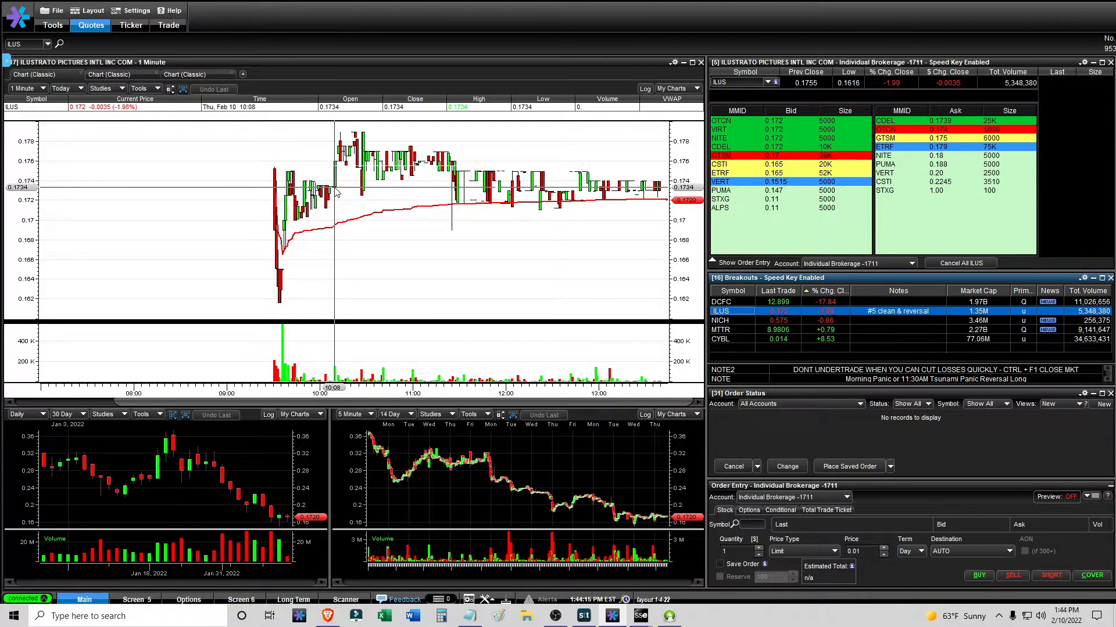
{"action": "mouse_move", "coordinate": [273, 153]}
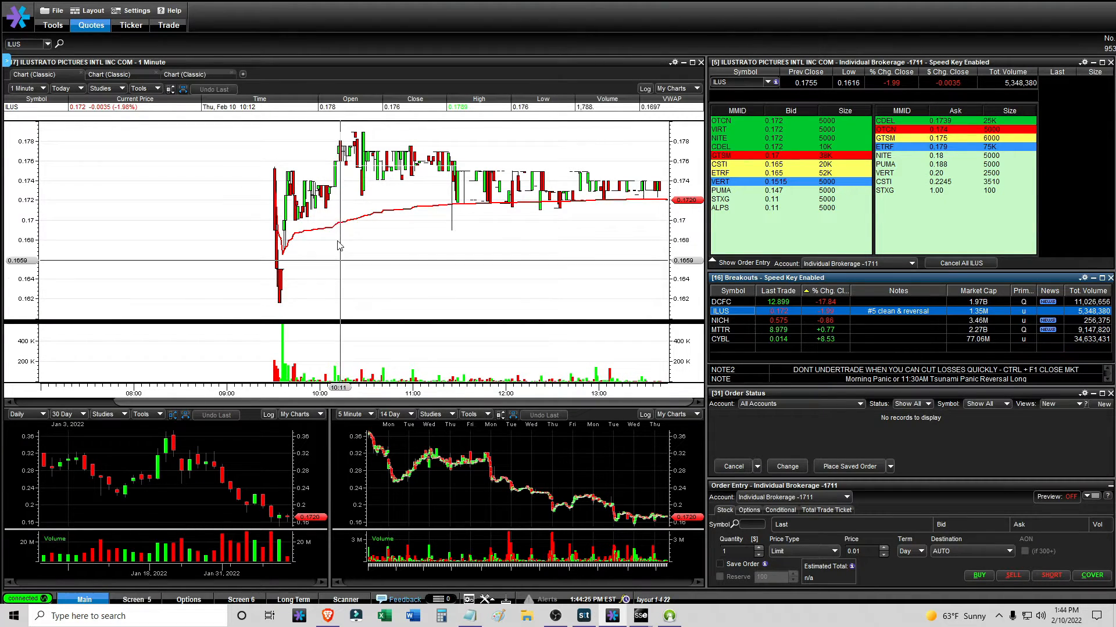
{"action": "mouse_move", "coordinate": [335, 193]}
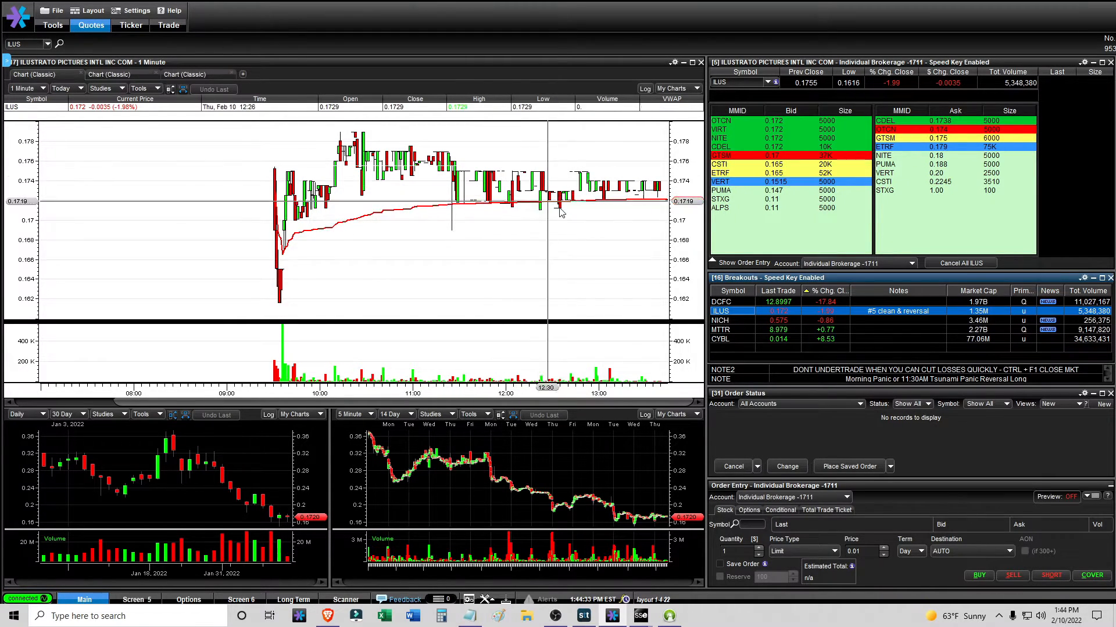
- Switch the linked charts and quotes to NICH, then to MTTR
{"action": "left_click", "coordinate": [720, 320]}
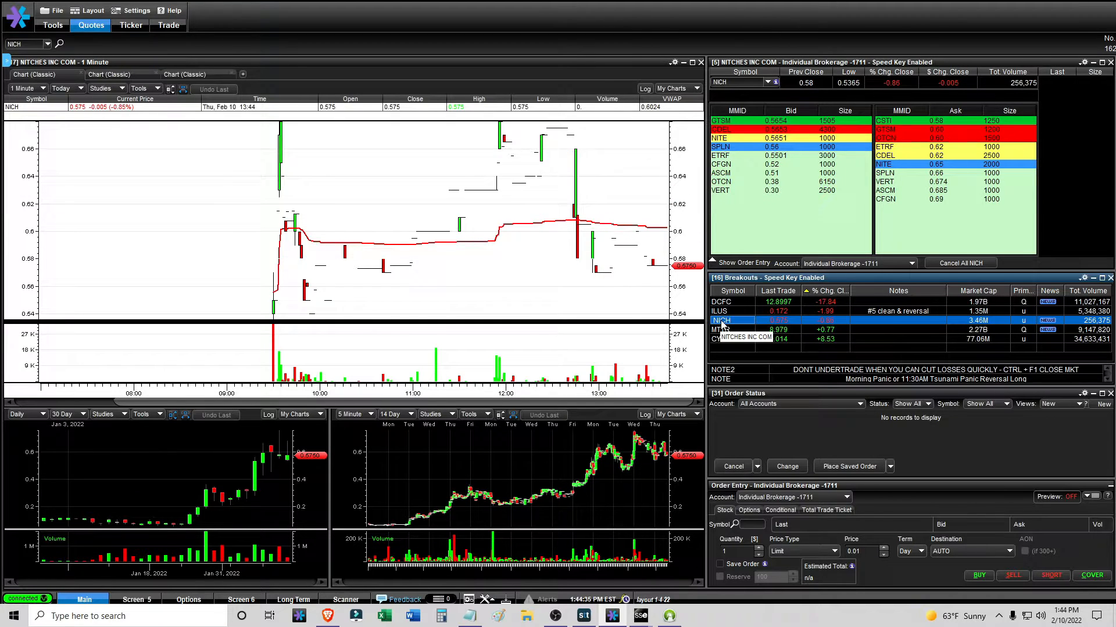
{"action": "left_click", "coordinate": [726, 329]}
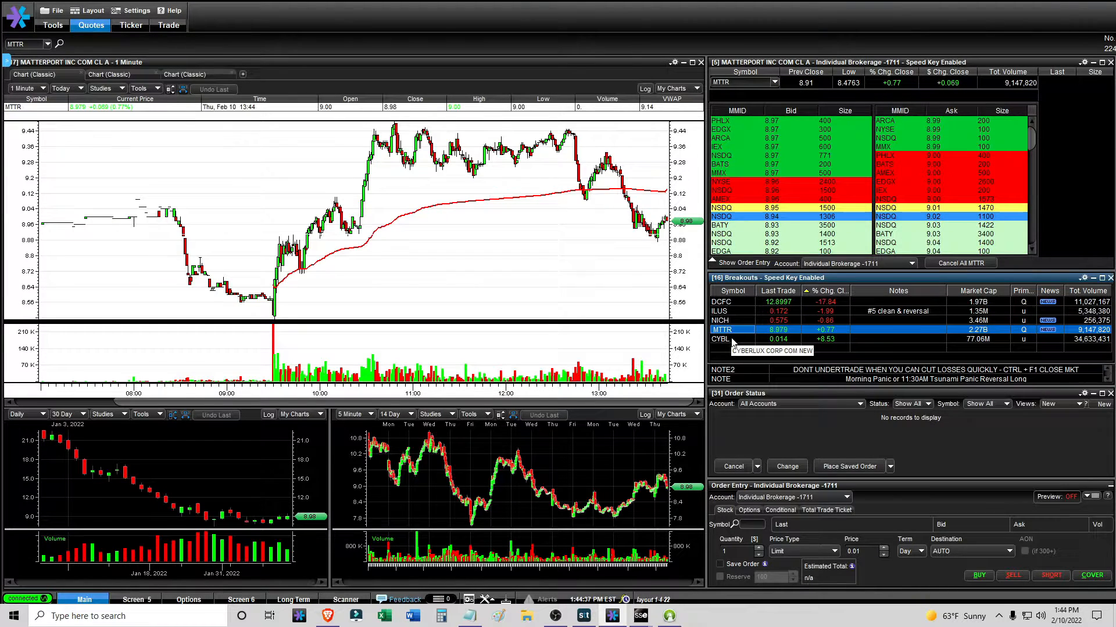
{"action": "mouse_move", "coordinate": [530, 192]}
{"action": "type", "text": "UVSS"}
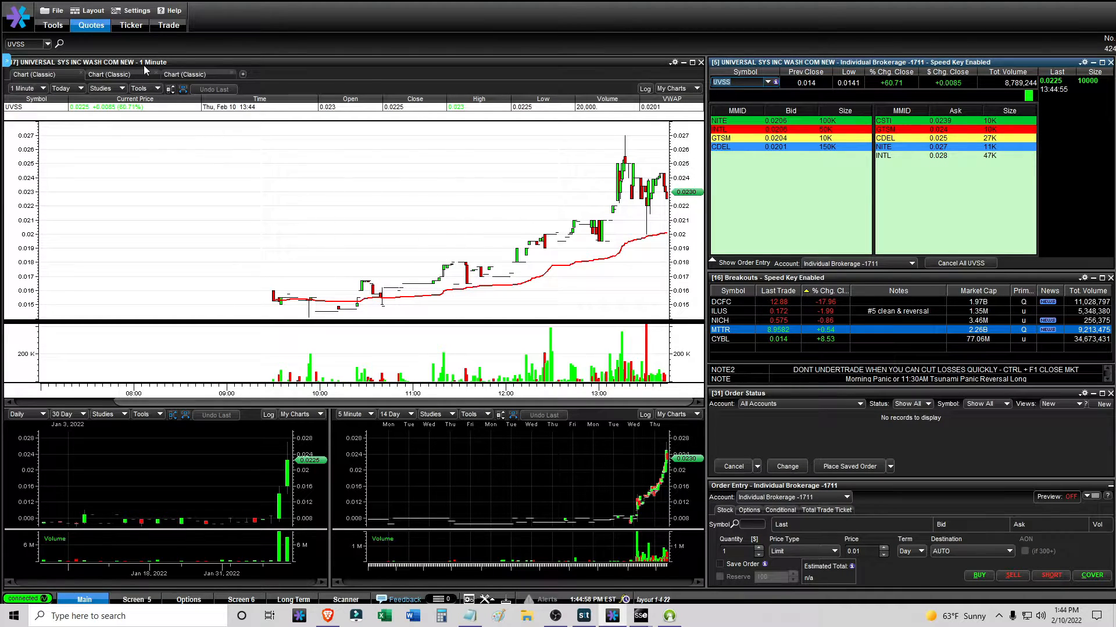
- View UVSS on the 15-minute multi-day chart, return to 1-minute, then load MTTR
{"action": "left_click", "coordinate": [25, 88]}
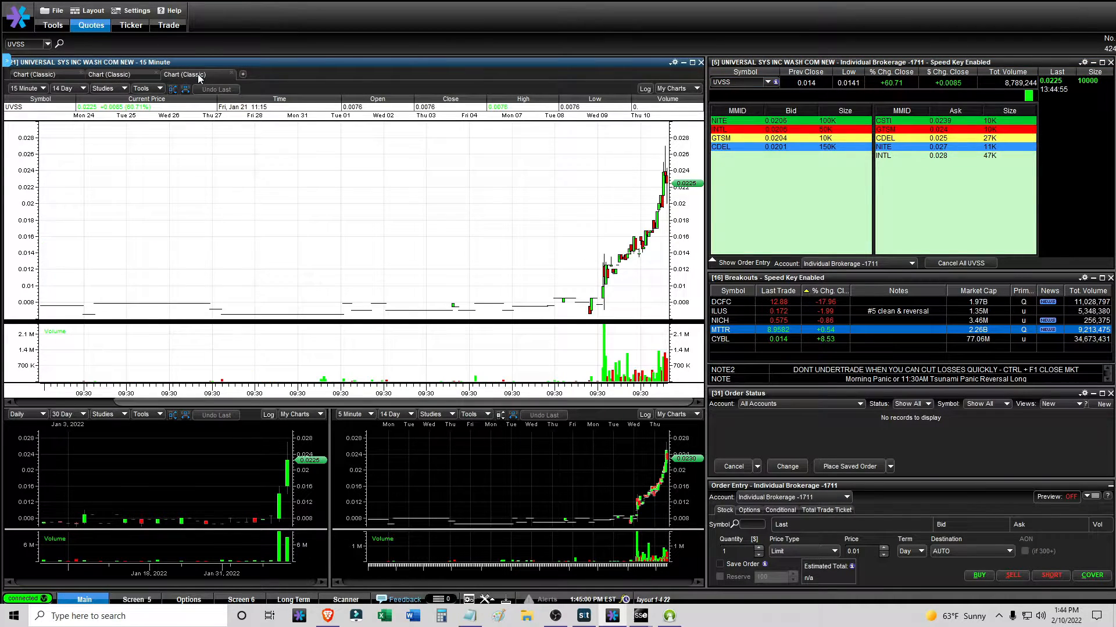
{"action": "left_click", "coordinate": [28, 88]}
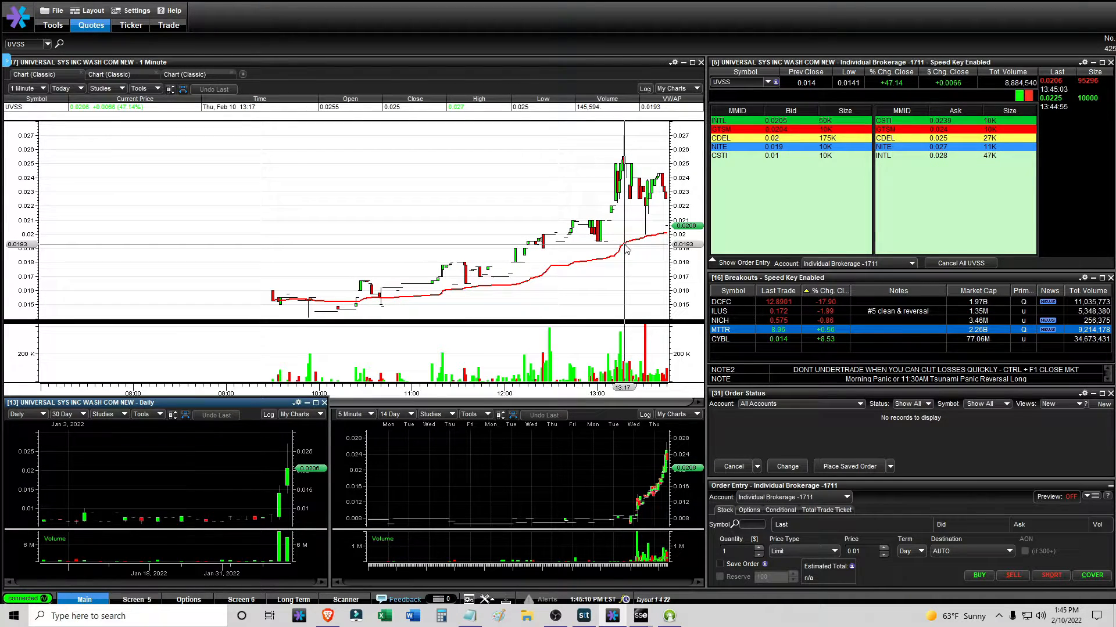
{"action": "mouse_move", "coordinate": [450, 269]}
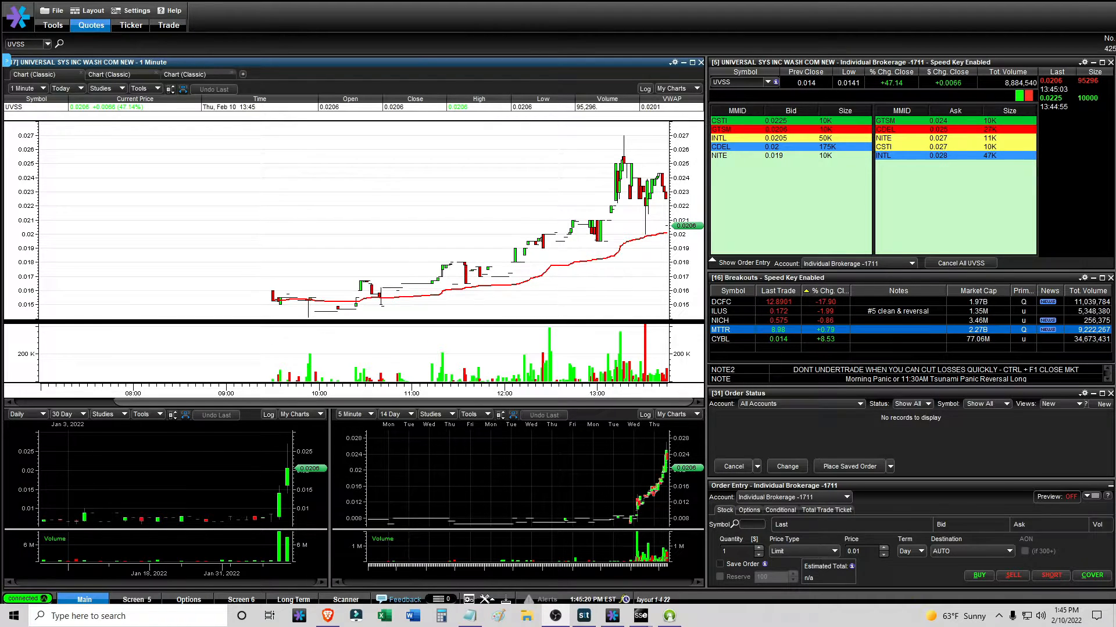
{"action": "left_click", "coordinate": [721, 329]}
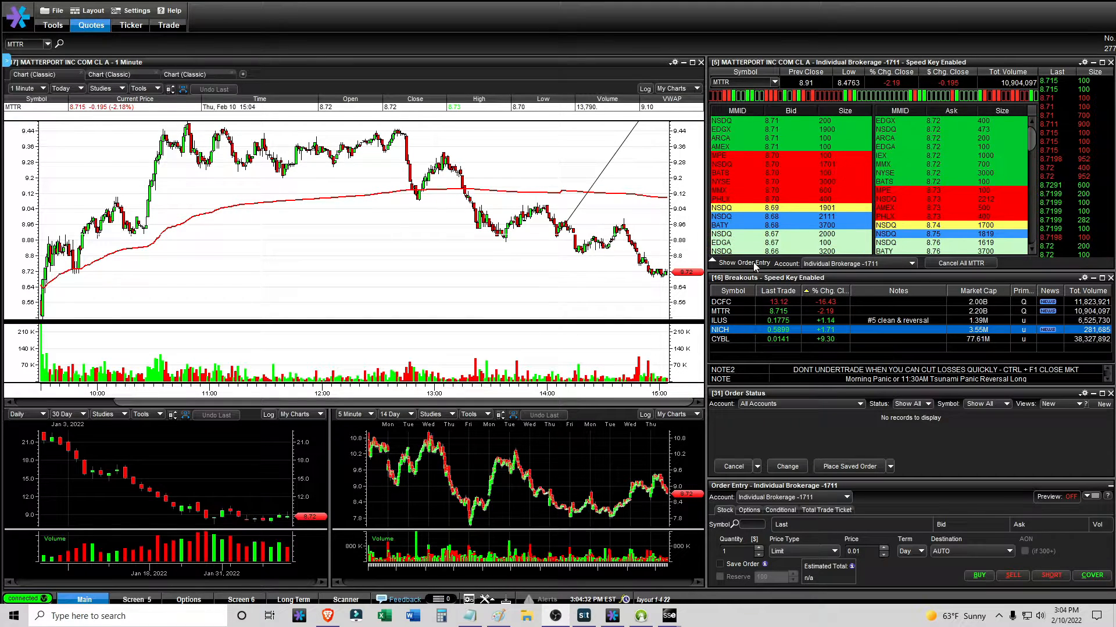
- Show the StreetSmart Edge order status listing the filled MTTR buy and market sell
{"action": "left_click", "coordinate": [802, 392]}
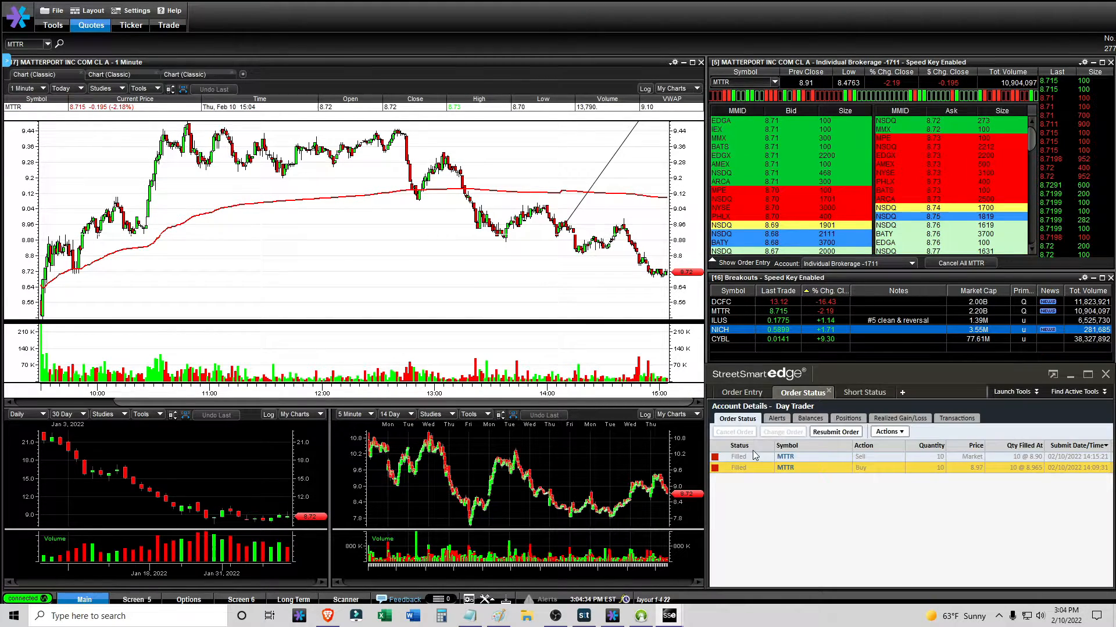
{"action": "left_click", "coordinate": [898, 418]}
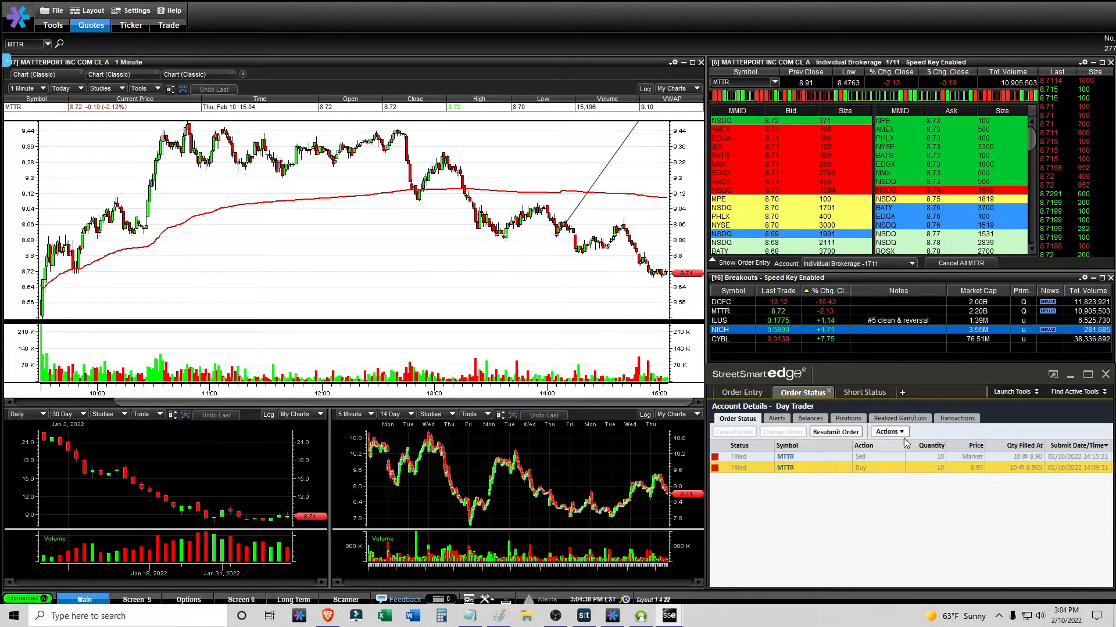
{"action": "left_click", "coordinate": [899, 417]}
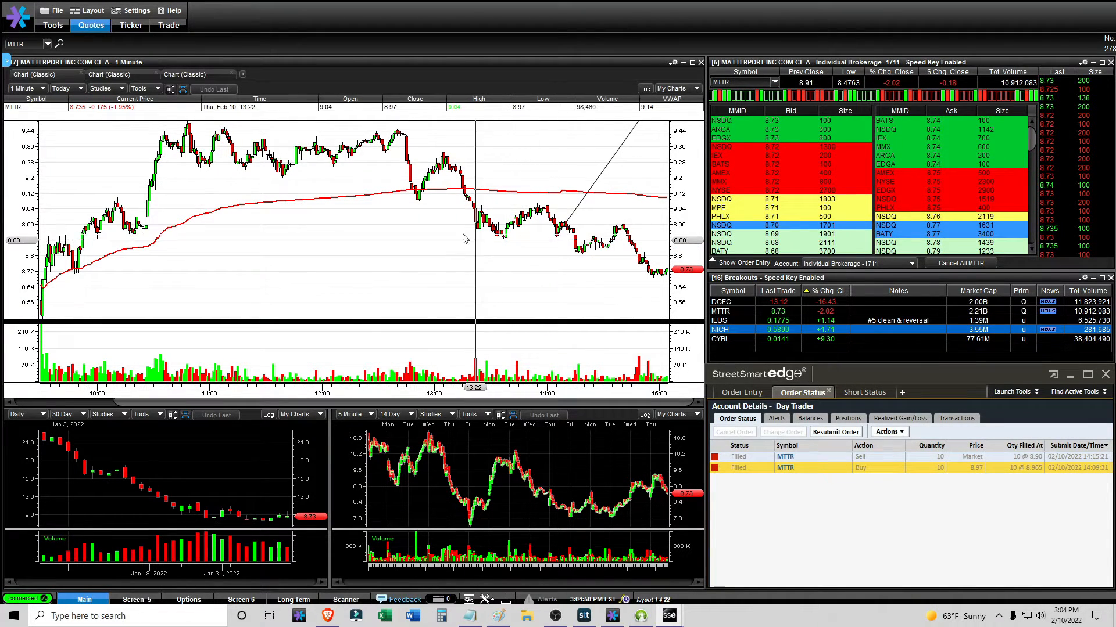
{"action": "mouse_move", "coordinate": [395, 174]}
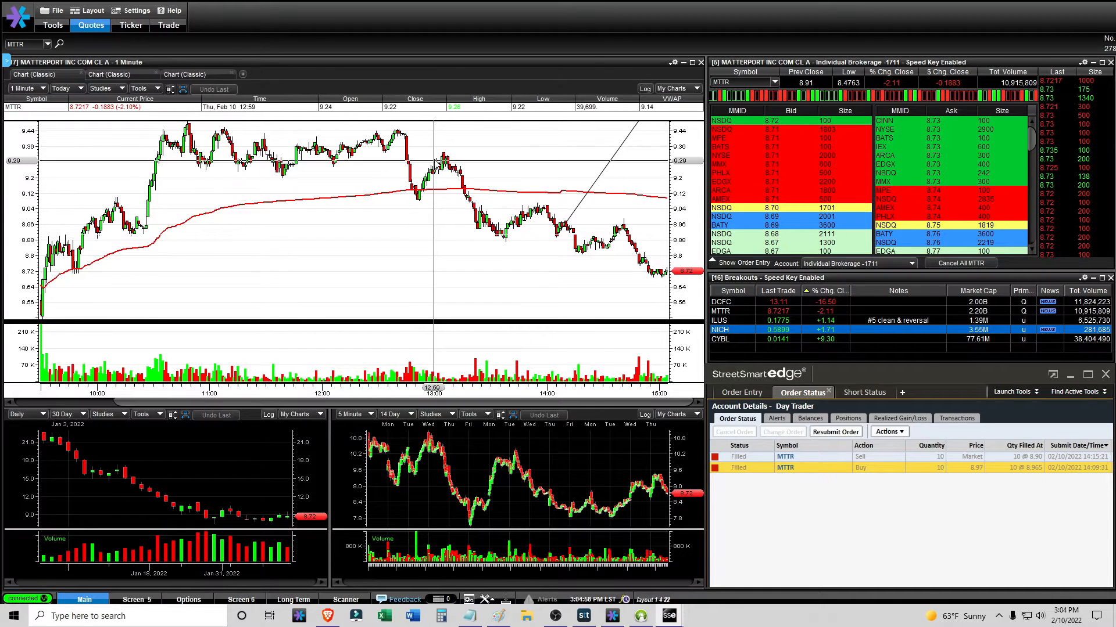
{"action": "mouse_move", "coordinate": [511, 212]}
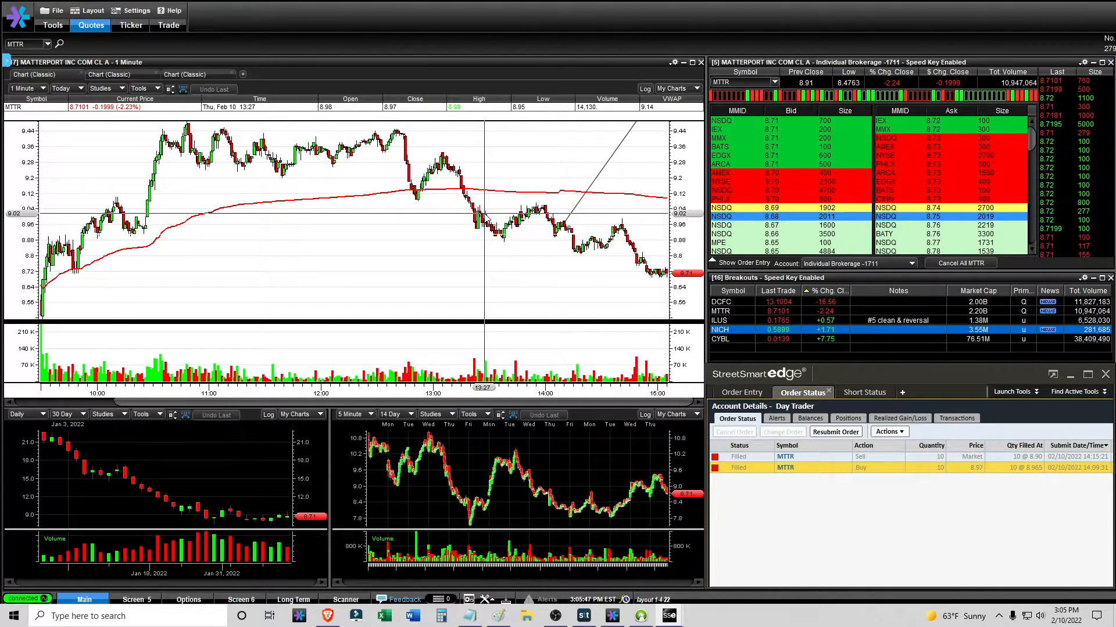
{"action": "mouse_move", "coordinate": [448, 218]}
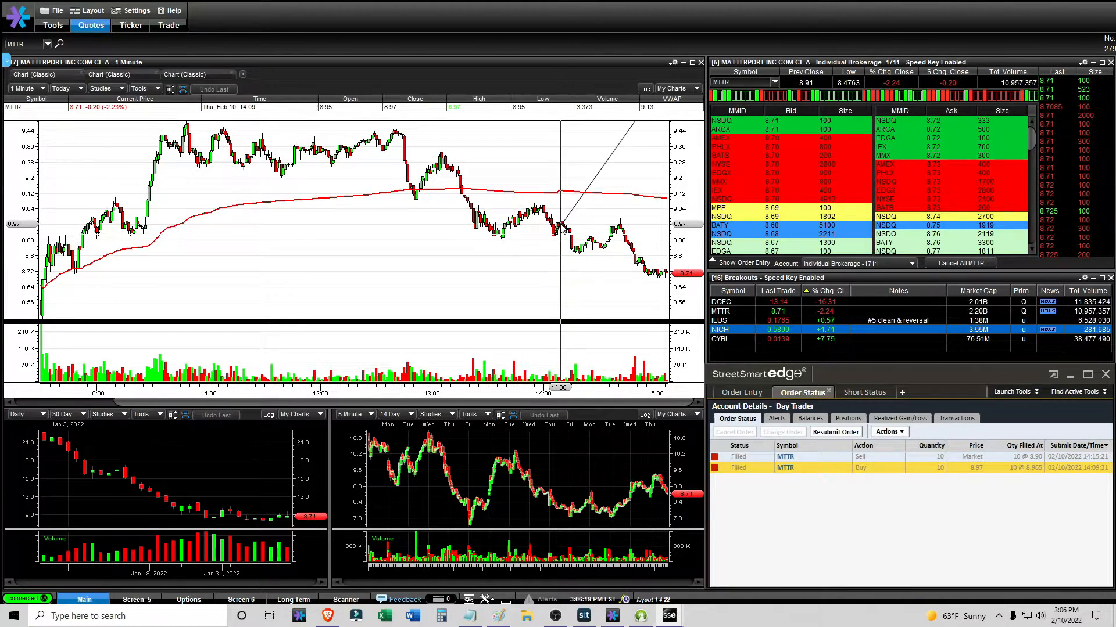
{"action": "mouse_move", "coordinate": [555, 240]}
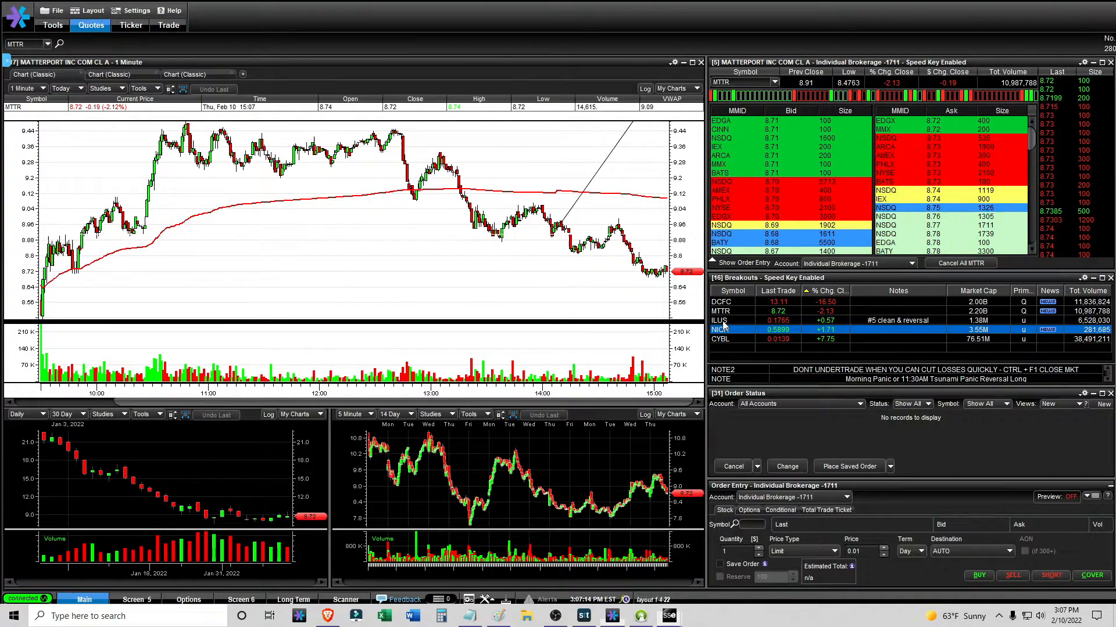
- Bring ILUS back onto the linked charts and quotes from the Breakouts watchlist
{"action": "left_click", "coordinate": [720, 320]}
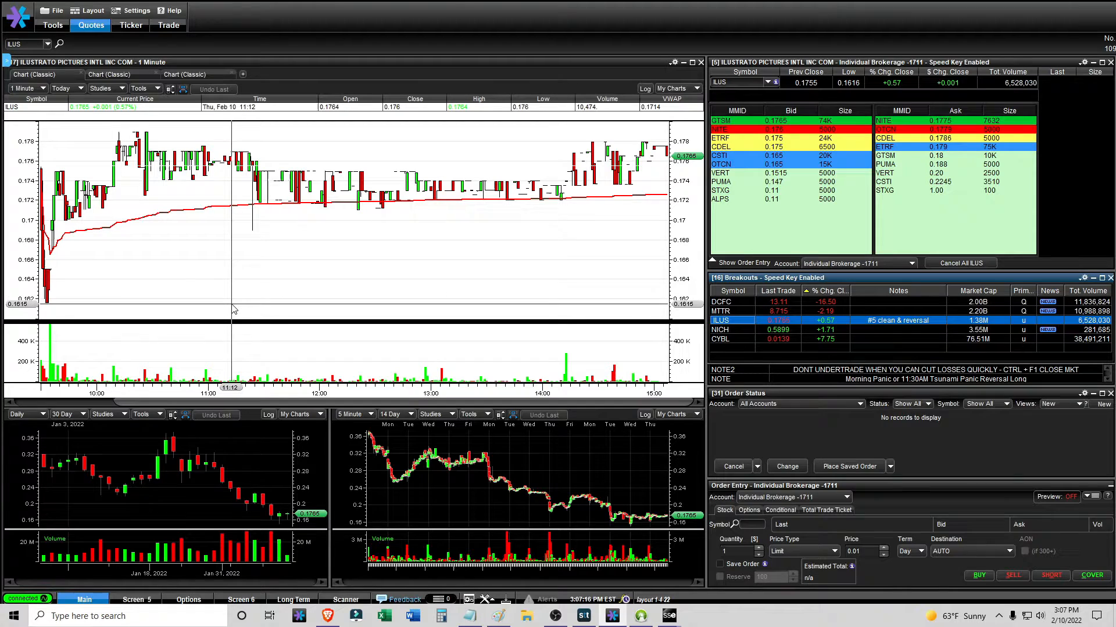